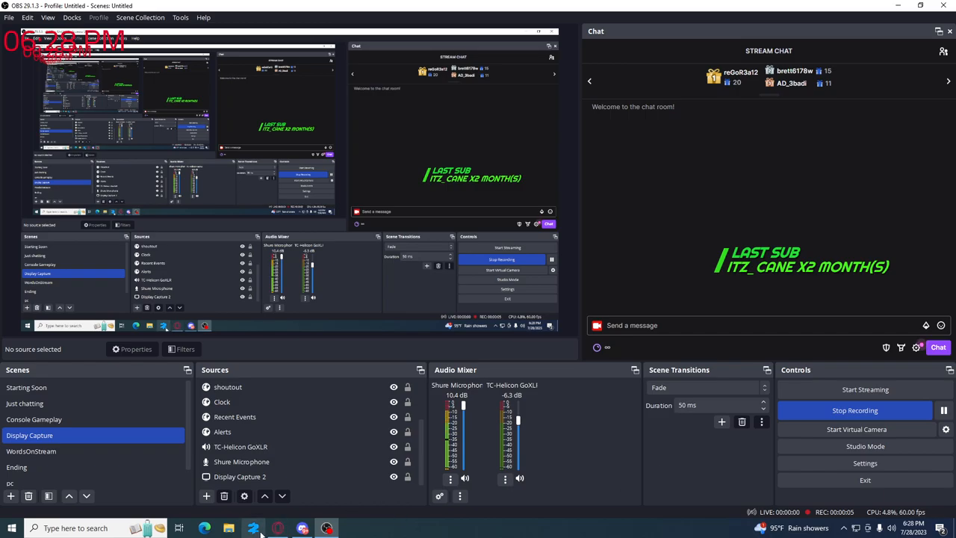
# Bring the Opera GX browser to the front, showing its Speed Dial start page.
pyautogui.click(277, 528)
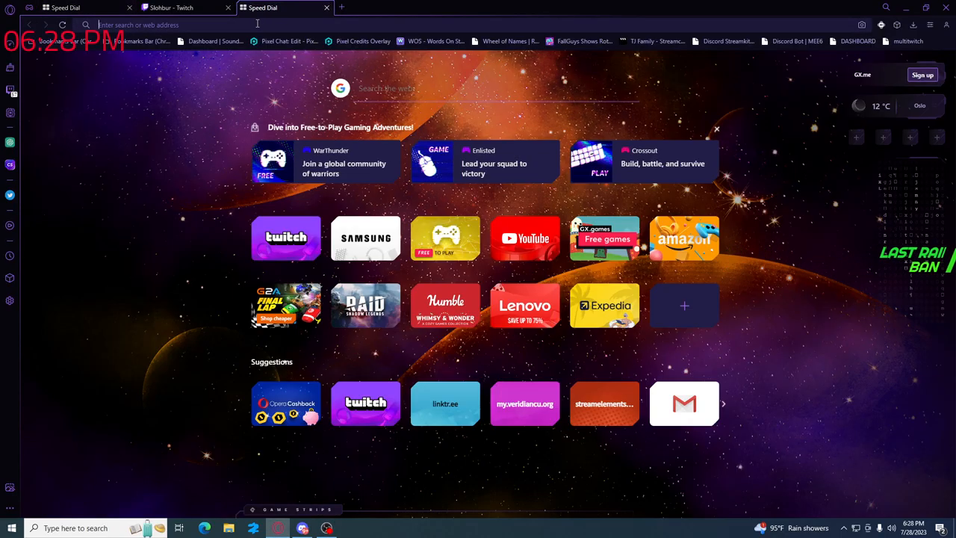
# Go to boingy.co.uk/predictions, the Twitch Predictions Overlay page, in a new tab.
pyautogui.write('boingy.co.uk/predictions')
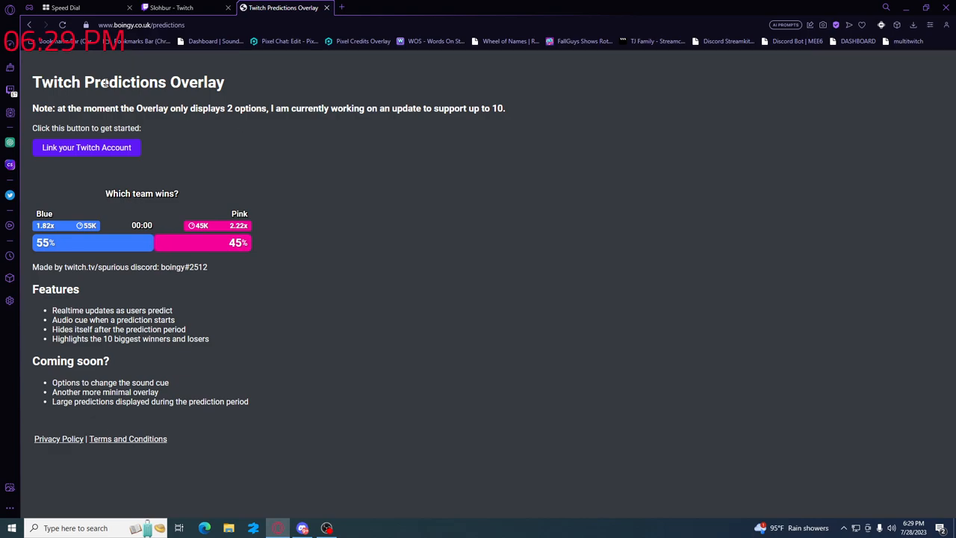
# Link the Twitch account so the overlay's personal browser-source URL is shown.
pyautogui.click(87, 148)
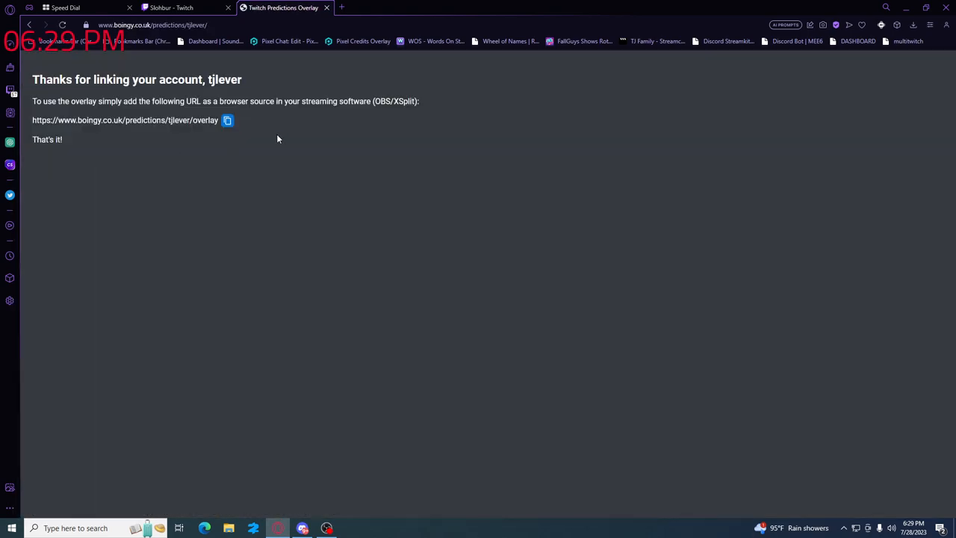
pyautogui.moveTo(212, 42)
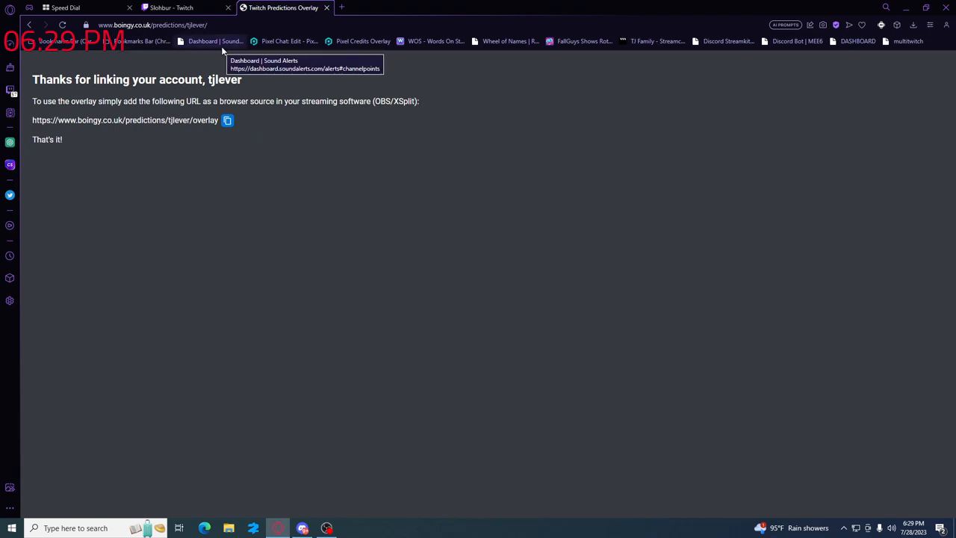
pyautogui.moveTo(6, 133)
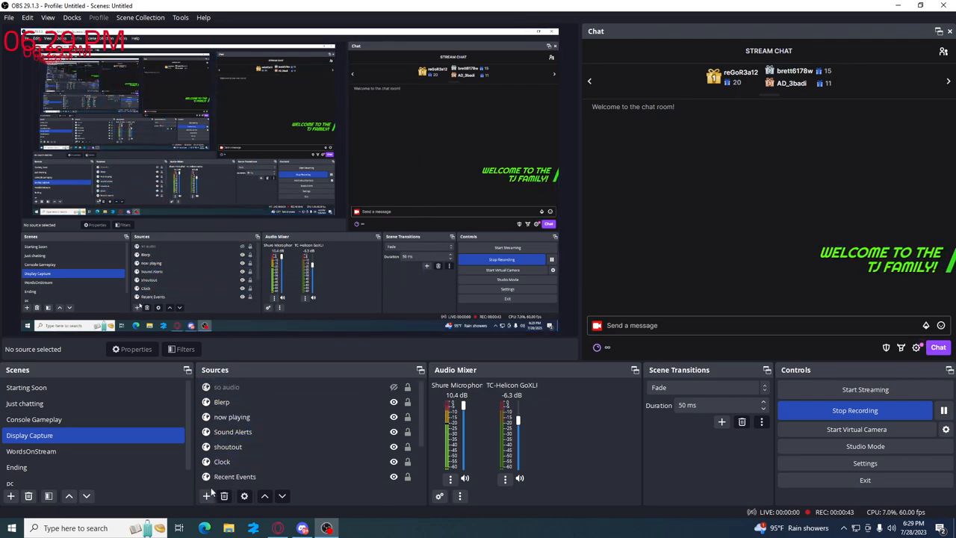
# Add a new Browser source named prediction2 to the Display Capture scene.
pyautogui.click(206, 496)
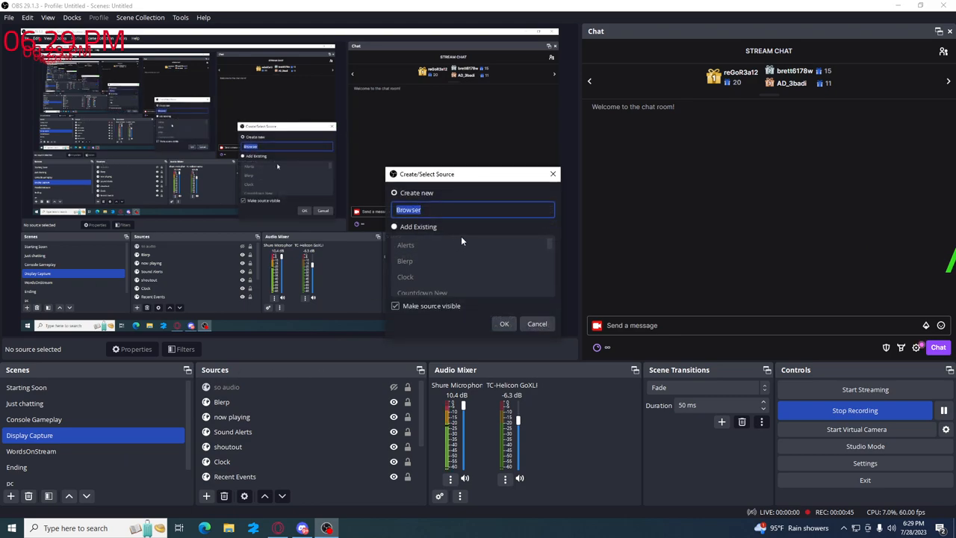
pyautogui.click(394, 227)
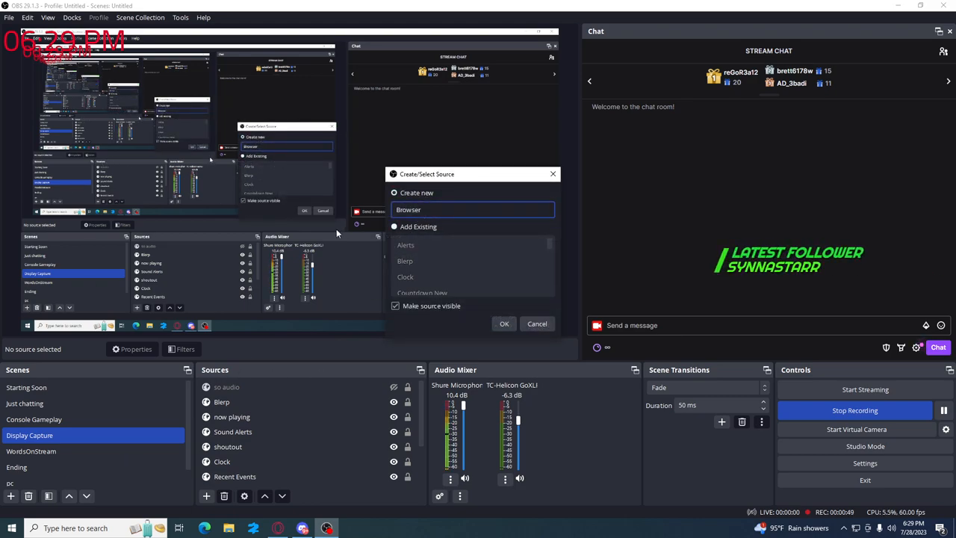
pyautogui.write('p')
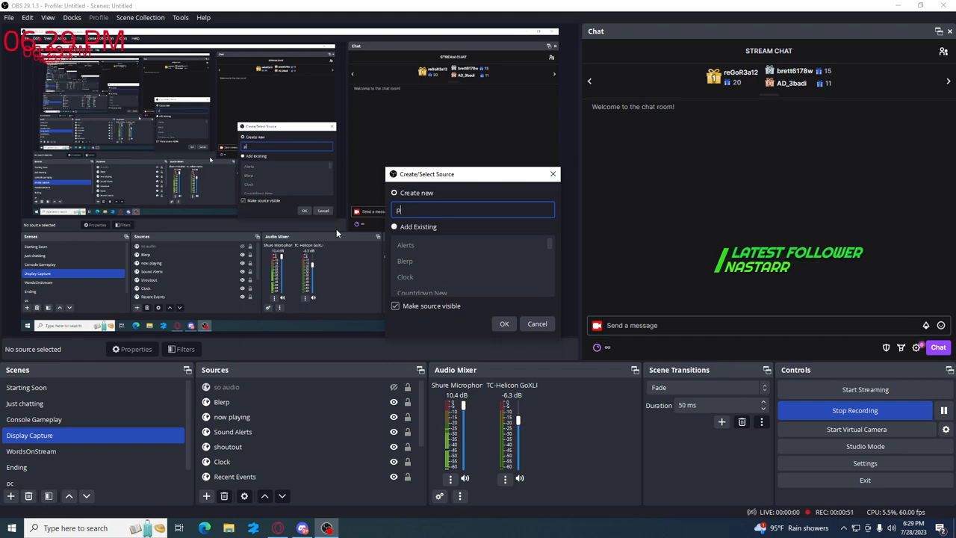
pyautogui.write('prediction2')
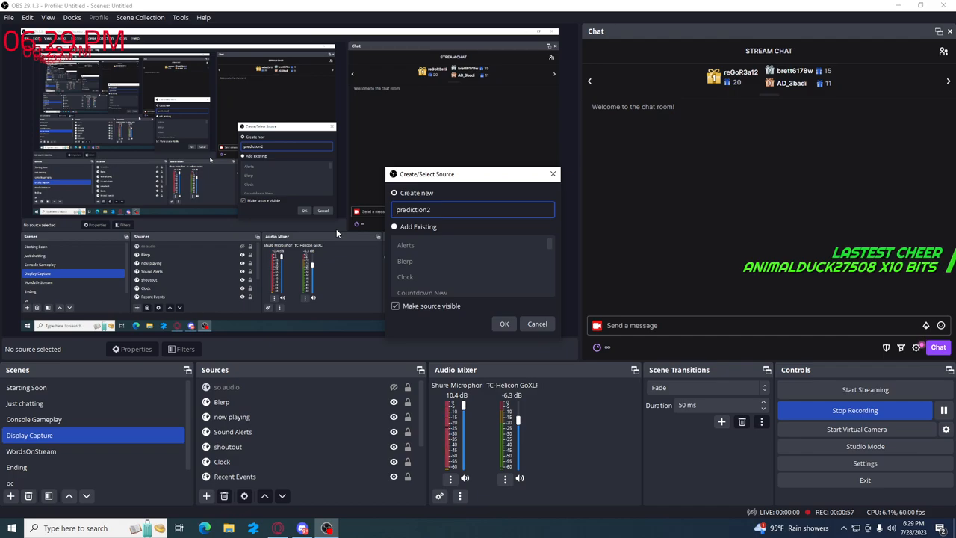
pyautogui.click(504, 322)
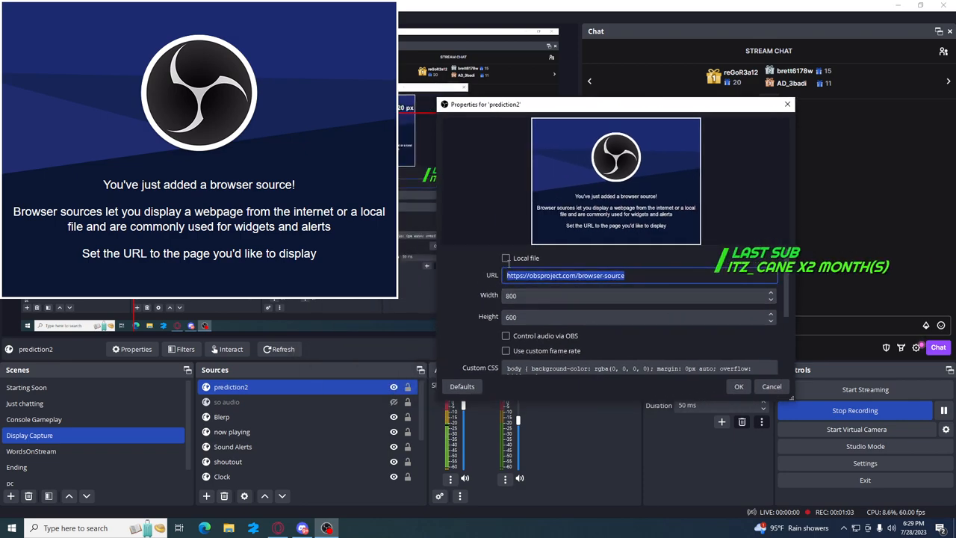
# Paste the copied overlay URL into the prediction2 source's address field.
pyautogui.rightClick(564, 275)
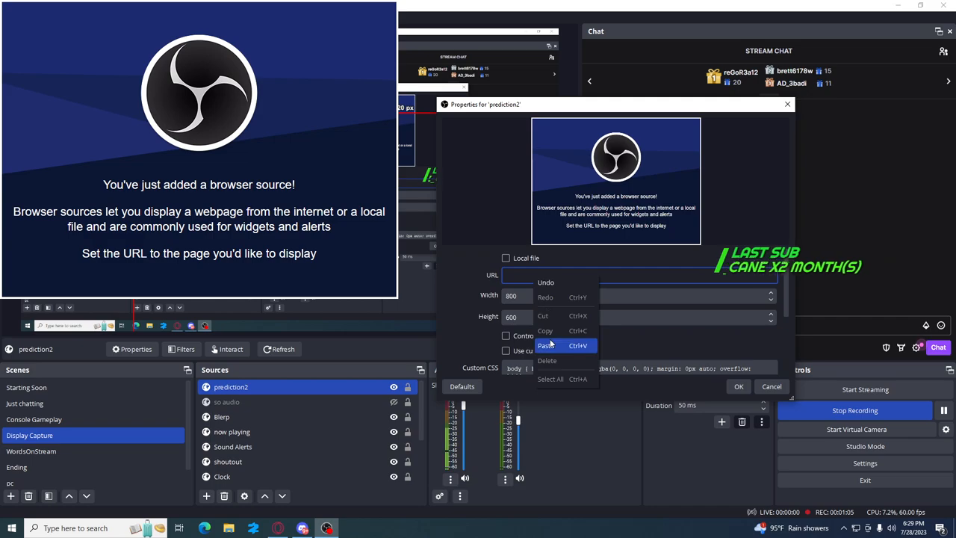
pyautogui.click(545, 343)
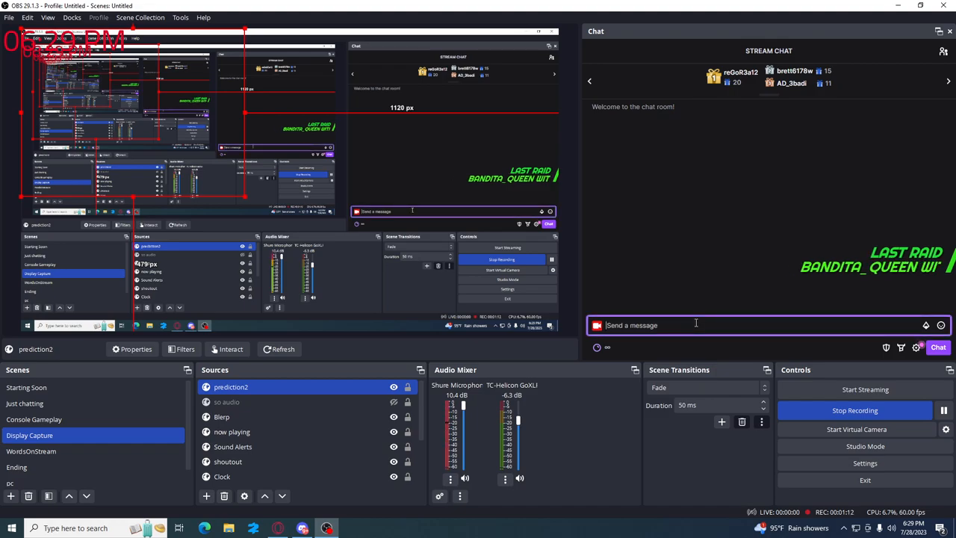
# Enter the /prediction command in the chat dock to show Manage Prediction.
pyautogui.write('/')
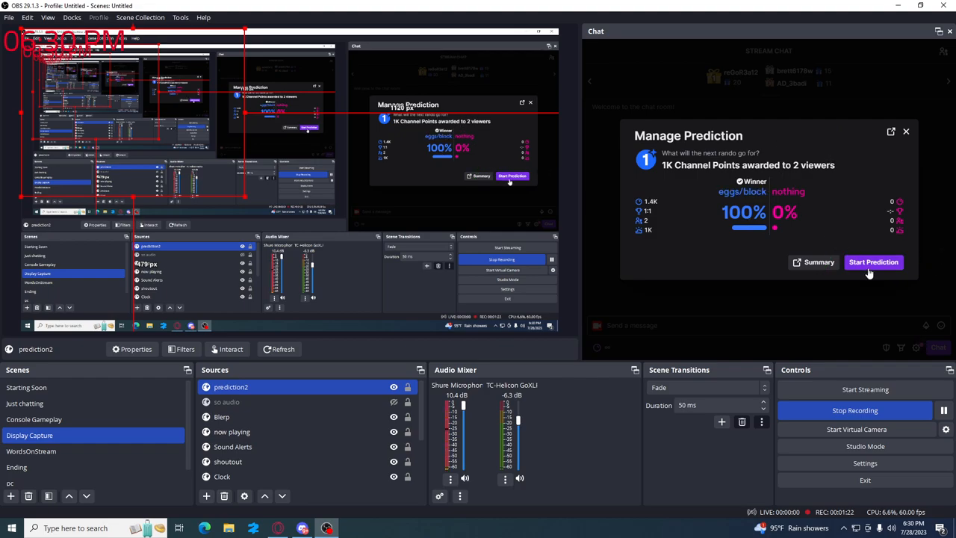
# Start the prediction 'What will the next rando go for?' with outcomes eggs/block and nothing.
pyautogui.click(872, 261)
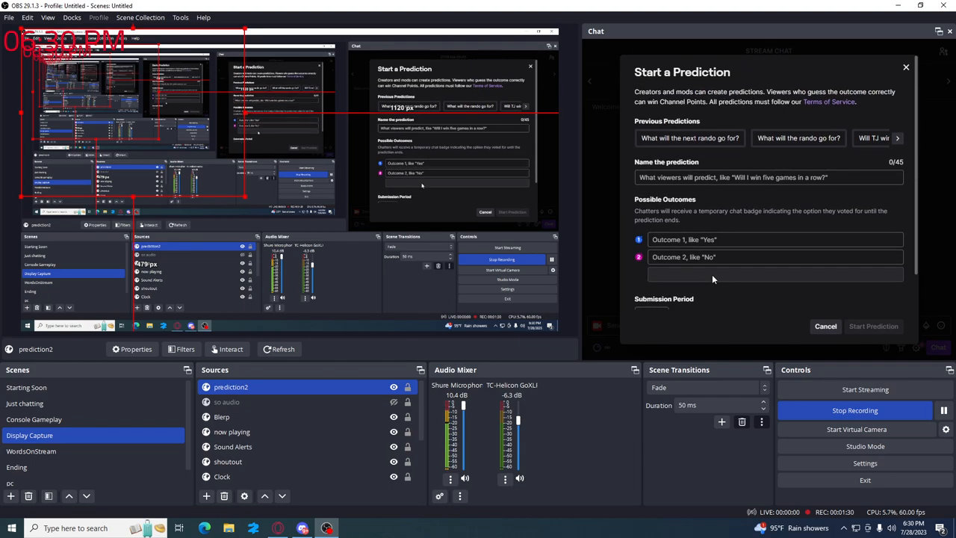
pyautogui.click(774, 239)
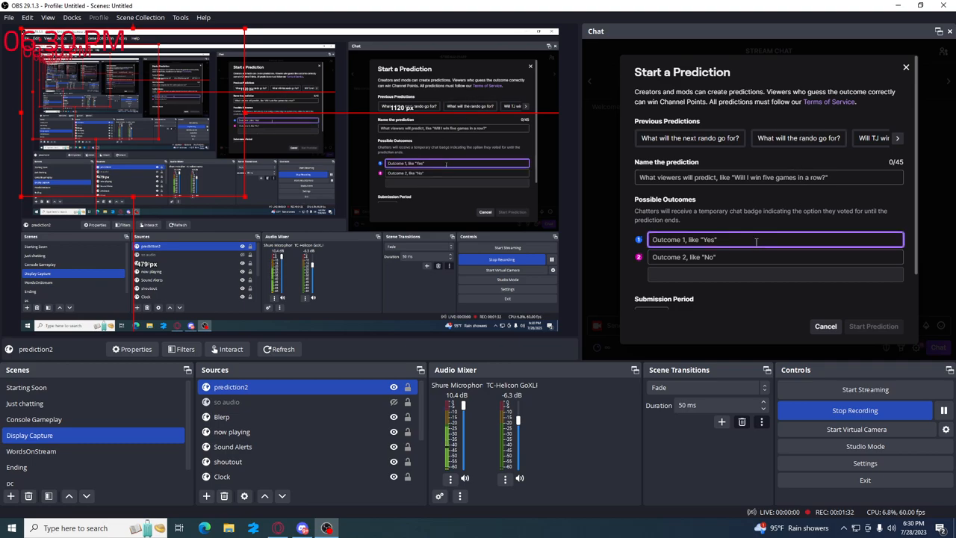
pyautogui.write('Yes')
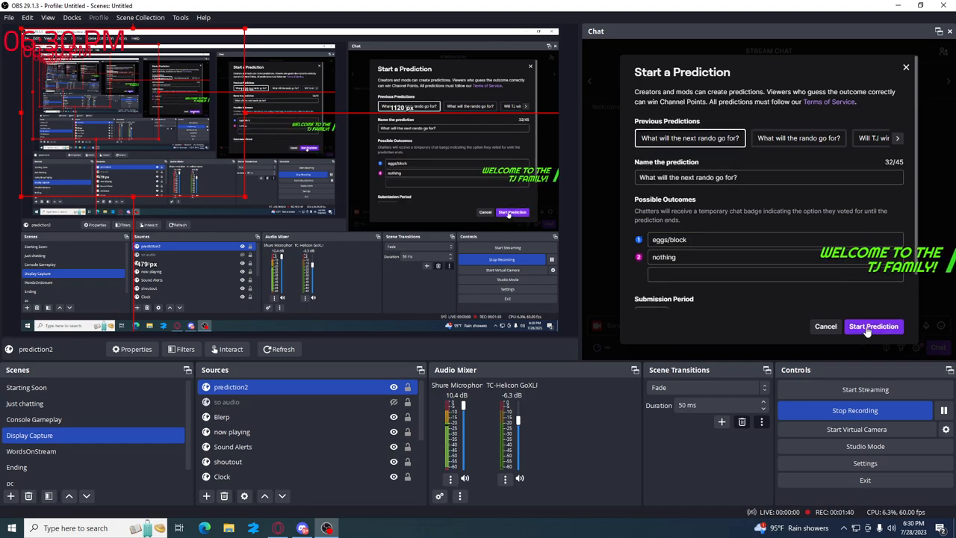
pyautogui.click(872, 325)
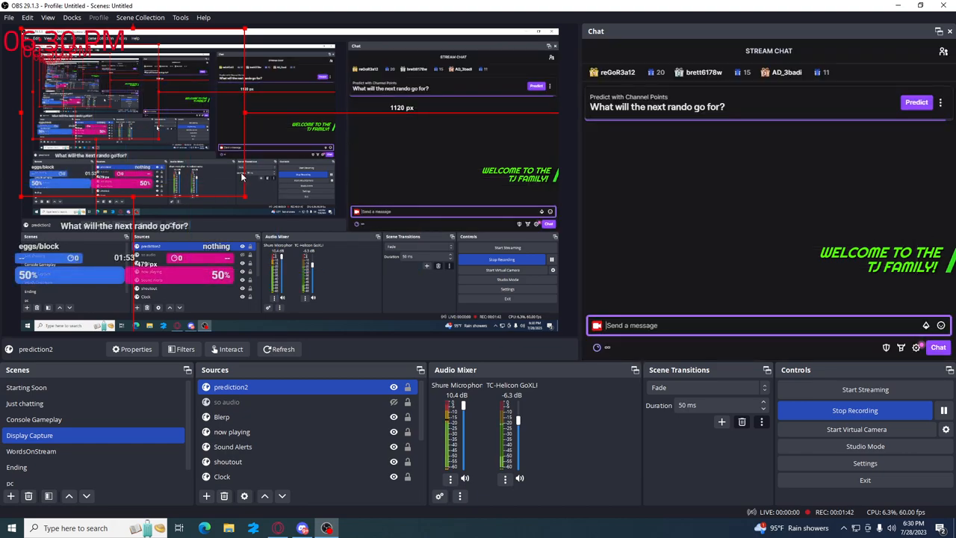